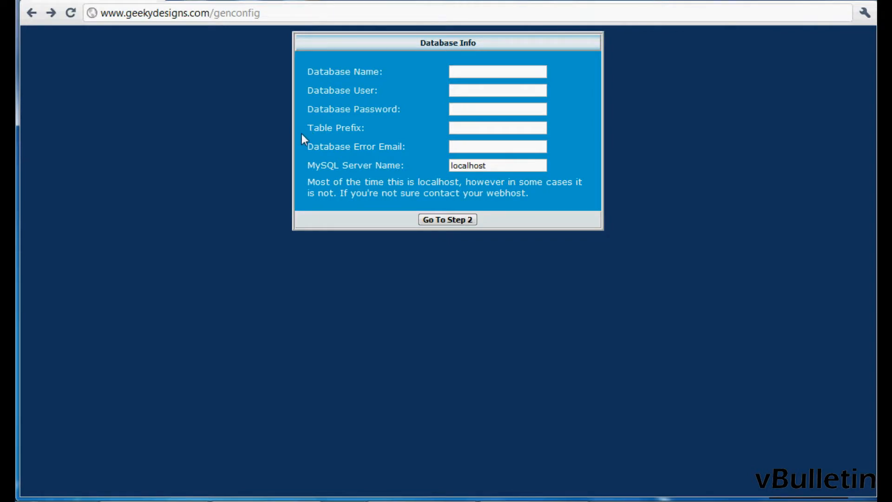
mouse_move(301, 147)
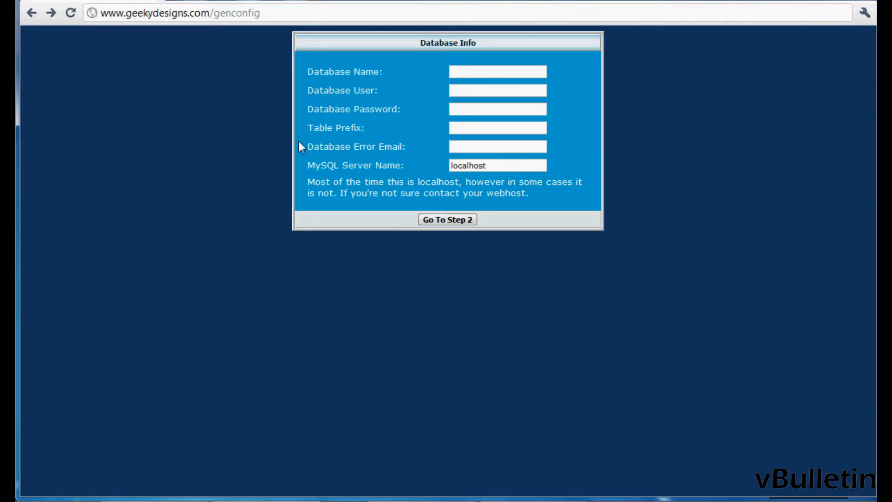
mouse_move(431, 177)
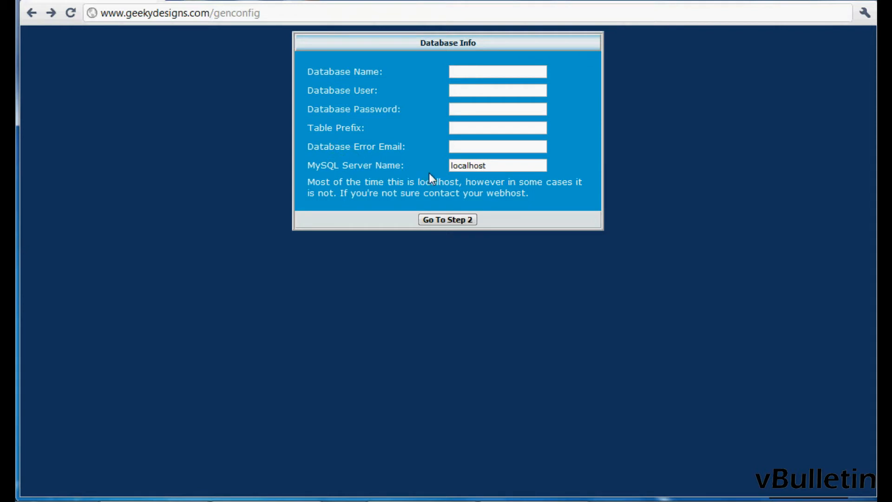
mouse_move(360, 135)
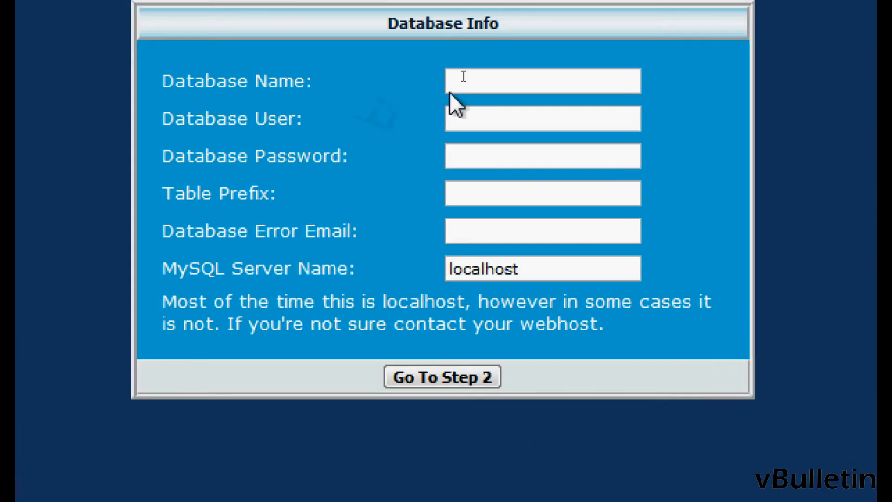
Pass through the database name, user, password, table prefix and error email fields, leaving them blank.
click(542, 80)
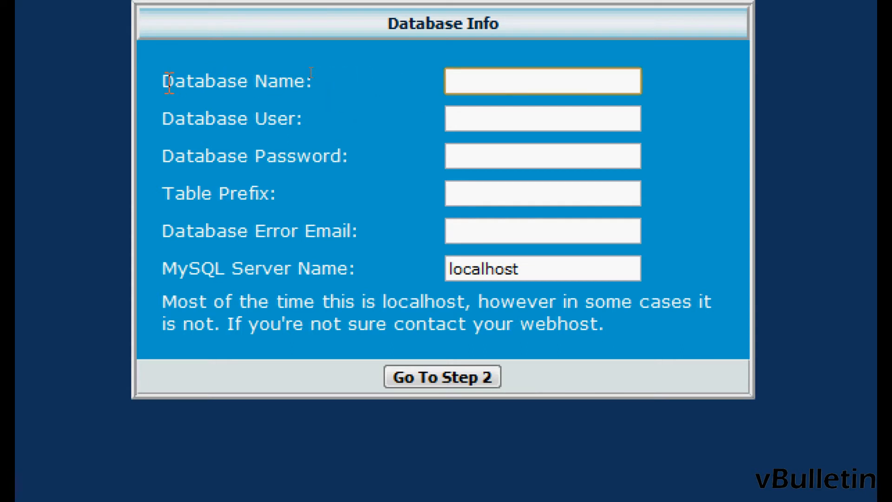
click(543, 119)
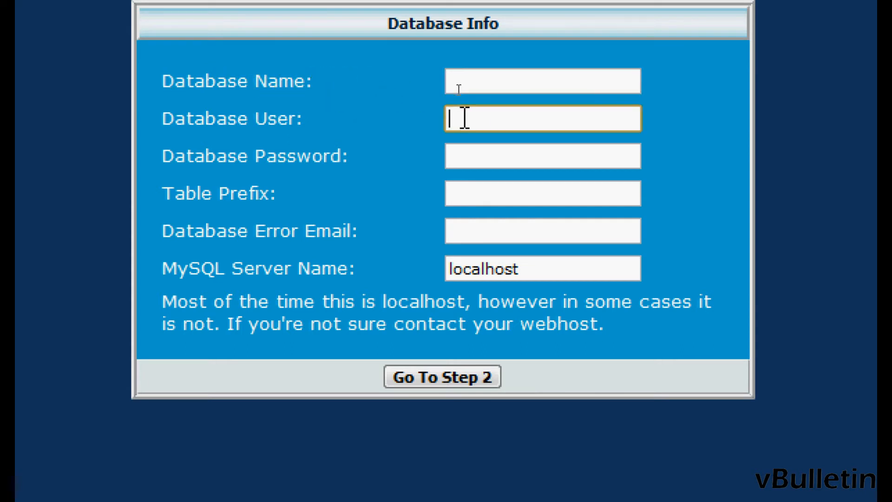
click(542, 155)
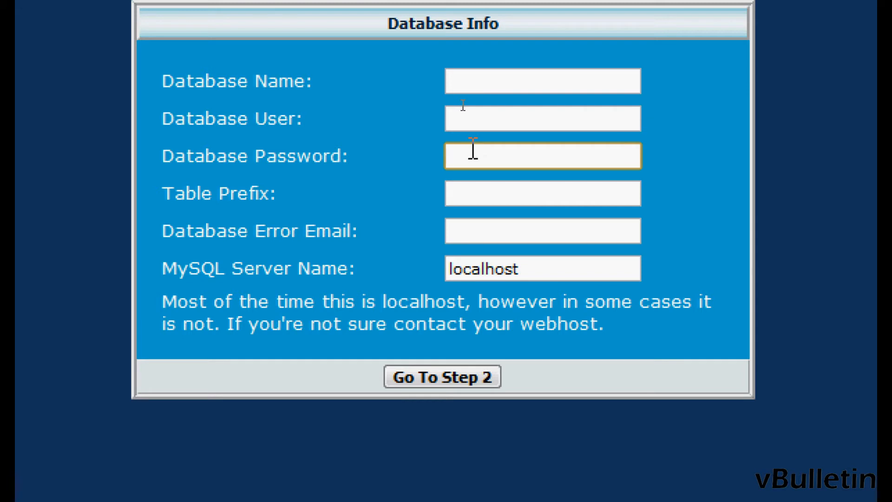
click(541, 193)
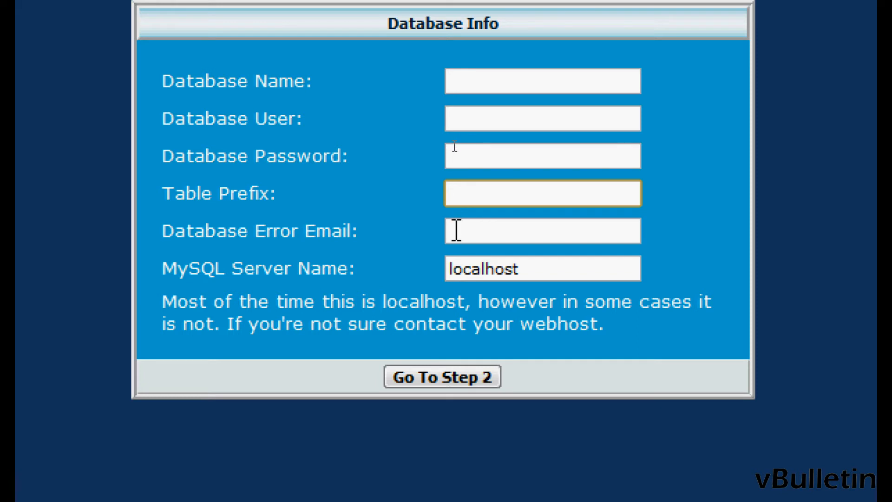
click(541, 230)
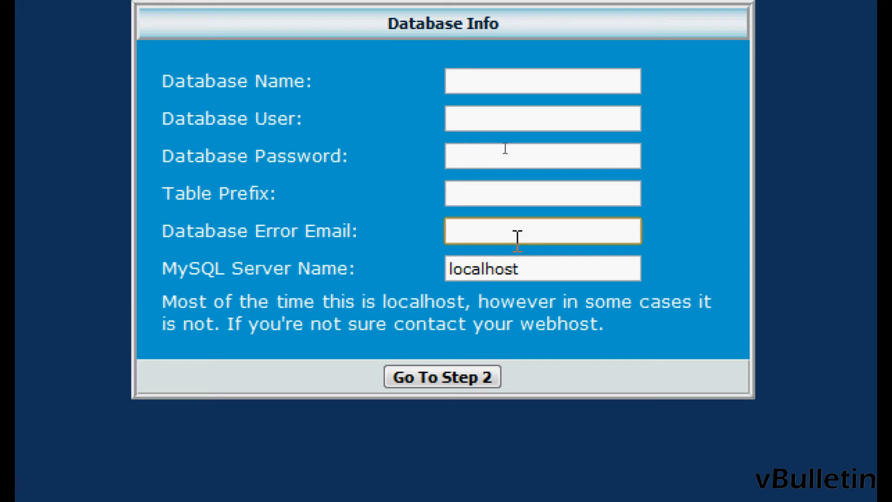
double_click(482, 268)
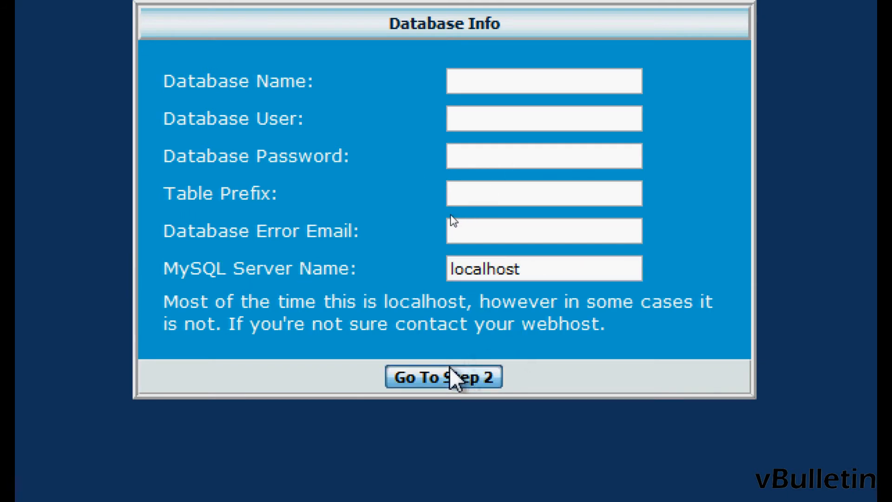
Submit 'Go To Step 2' and scroll partway down the generated config.php preview.
click(443, 377)
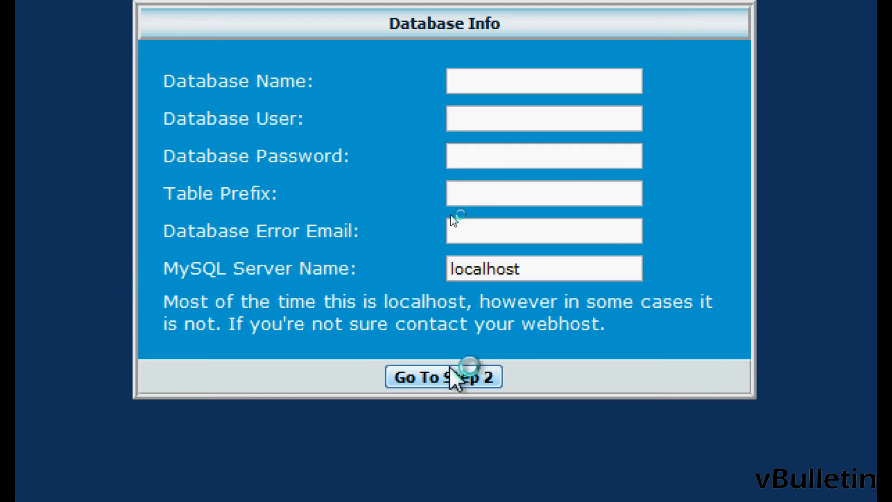
click(444, 377)
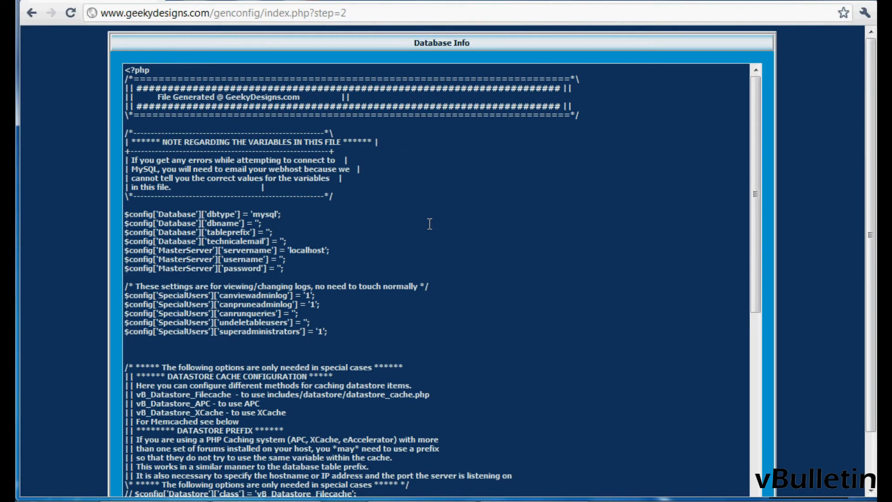
scroll(down, 3)
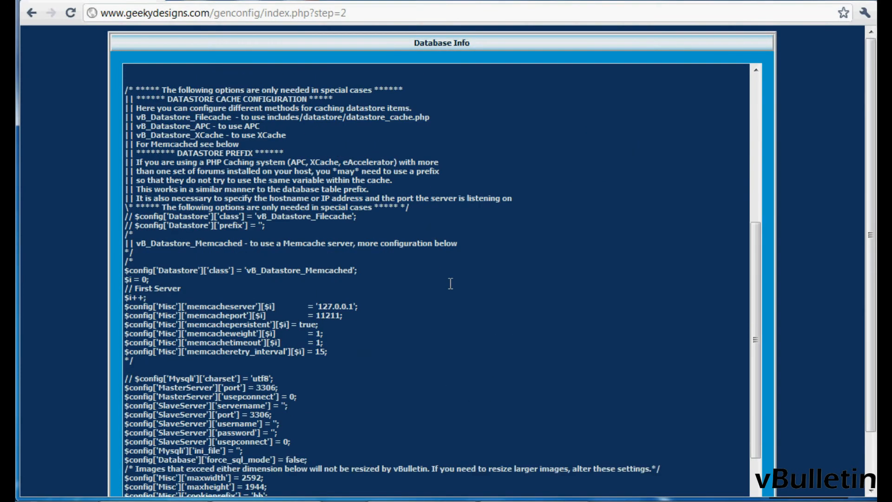